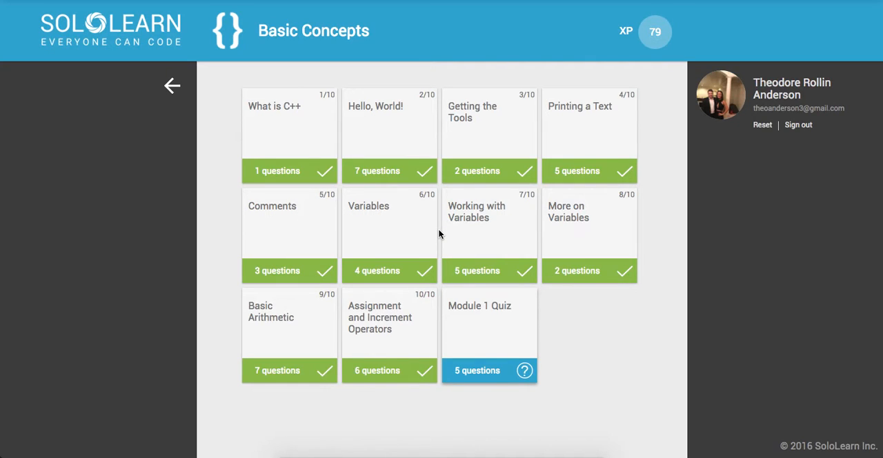
mouse_move(553, 361)
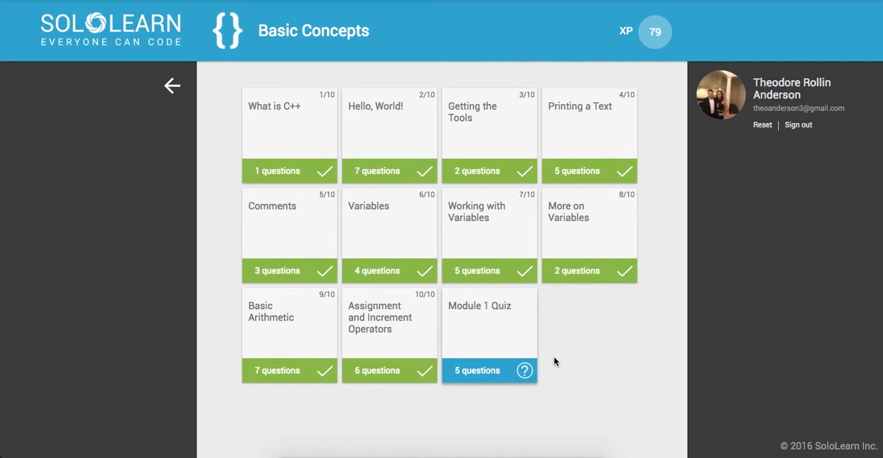
mouse_move(475, 331)
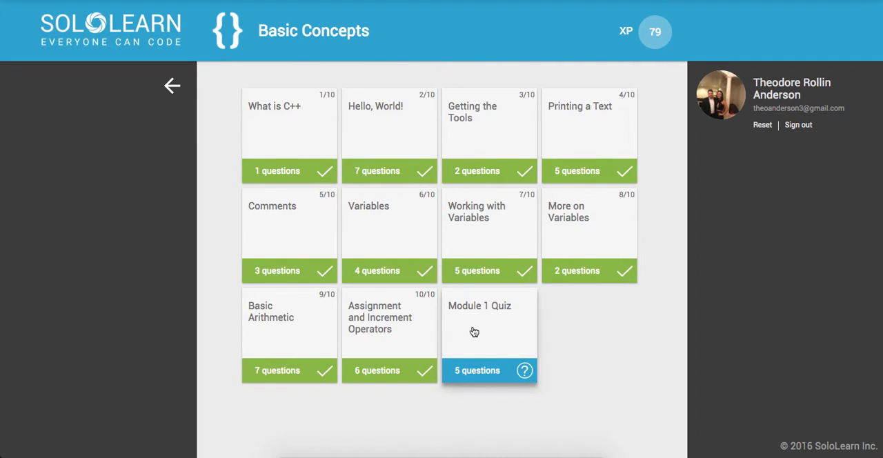
- Leave the Basic Concepts lesson grid and return to the C++ course map
left_click(171, 85)
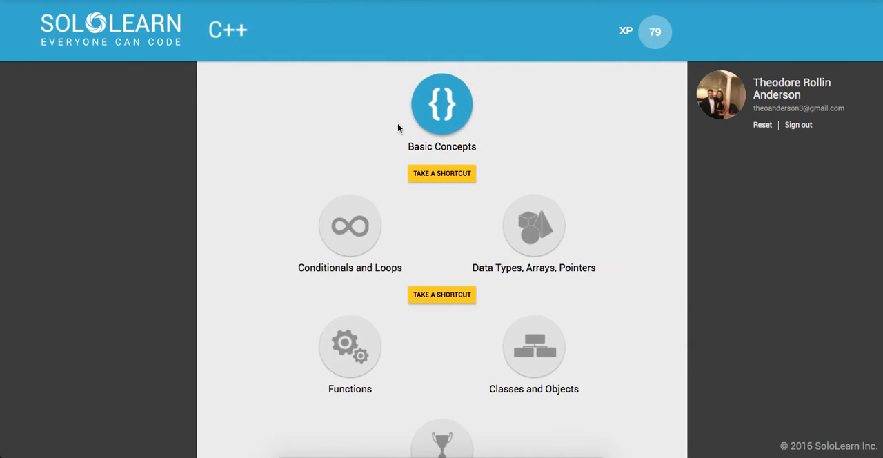
- Fill question 1's blanks with include, using, int and return, and check it Correct
left_click(441, 105)
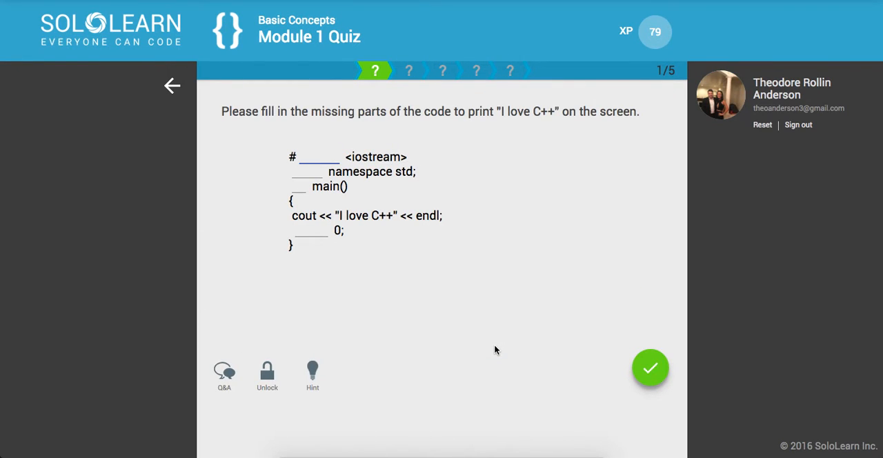
mouse_move(474, 299)
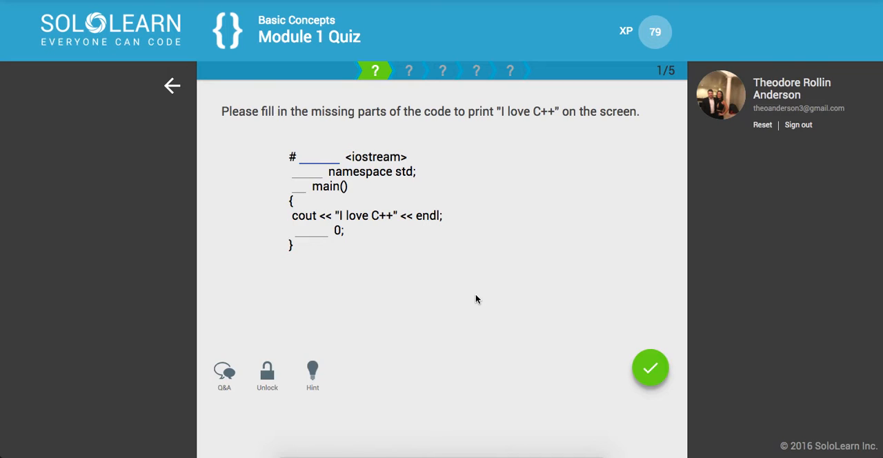
type("i")
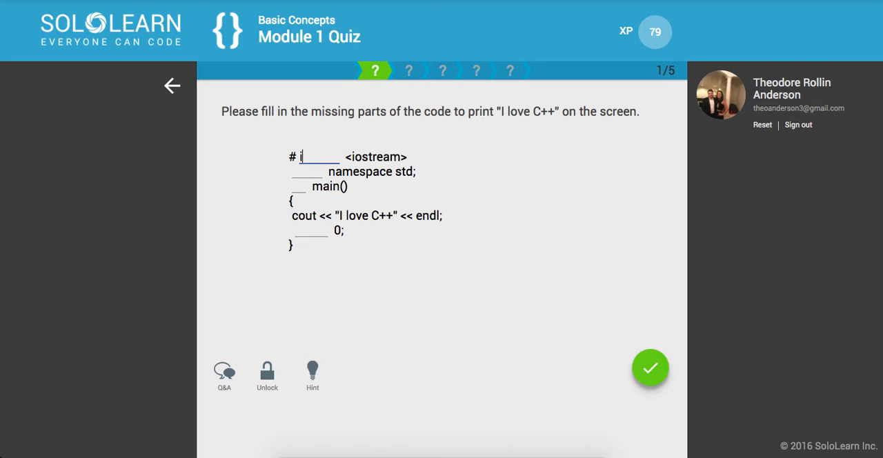
type("nclude")
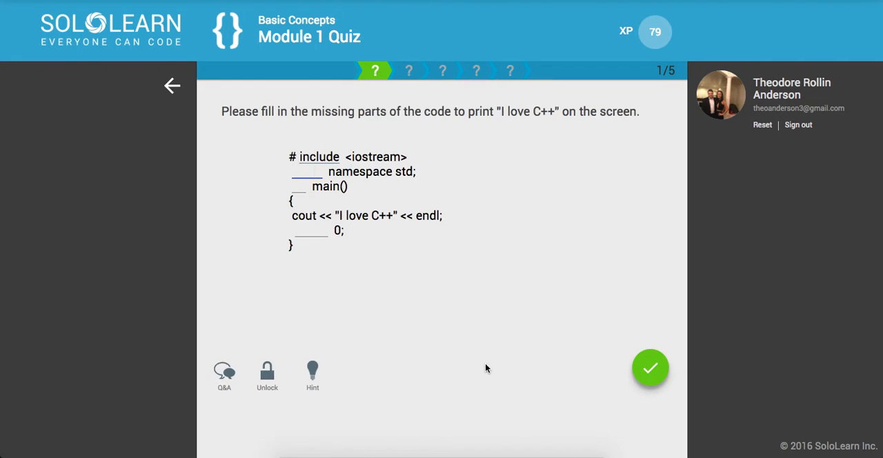
type("using")
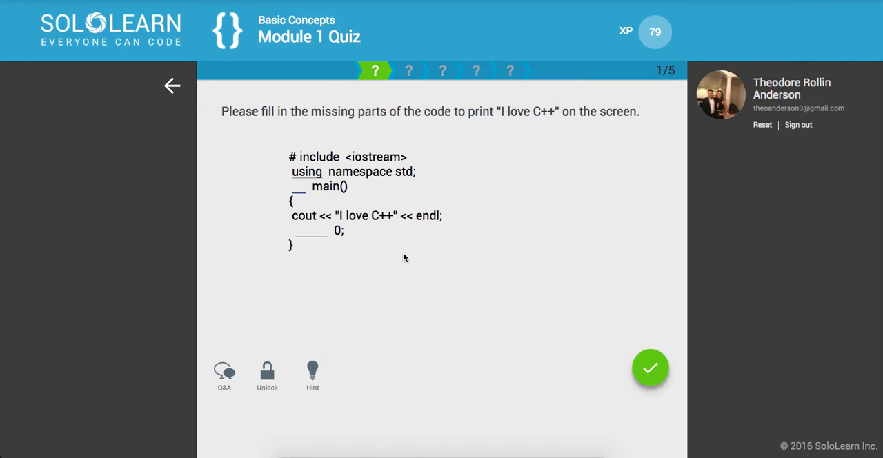
type("i")
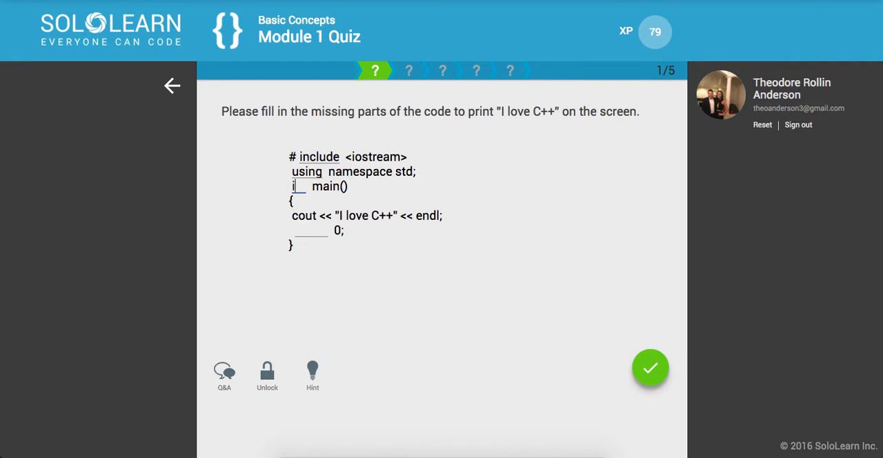
type("nt")
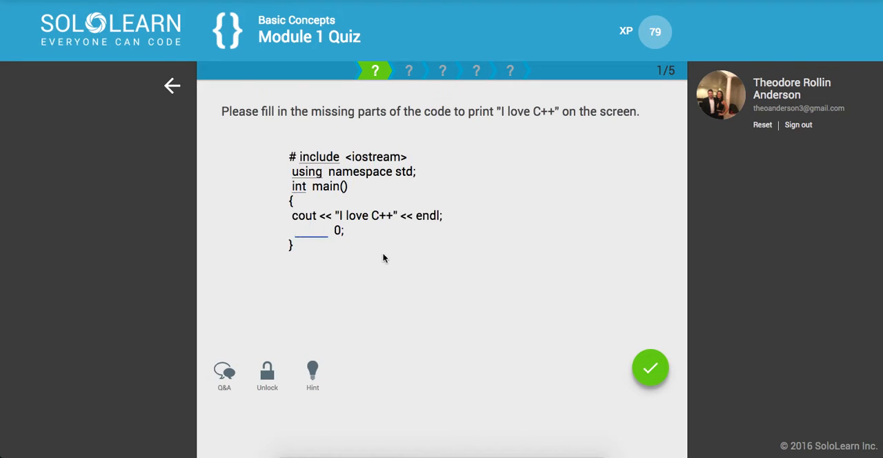
type("return")
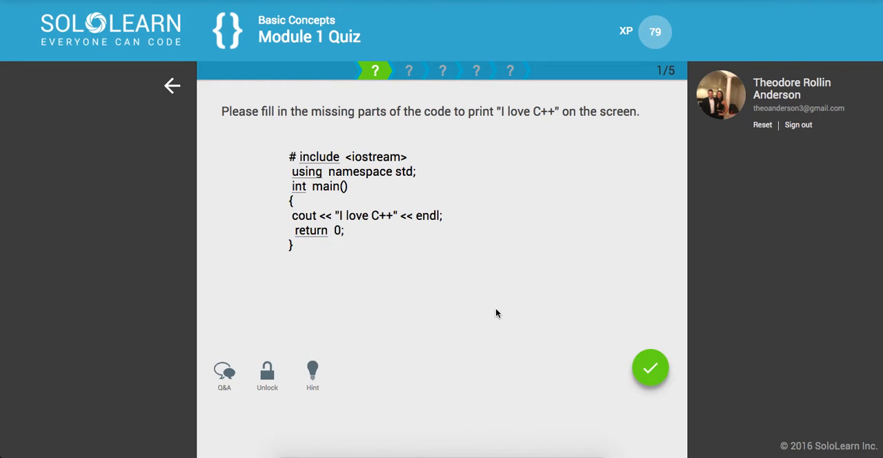
left_click(649, 367)
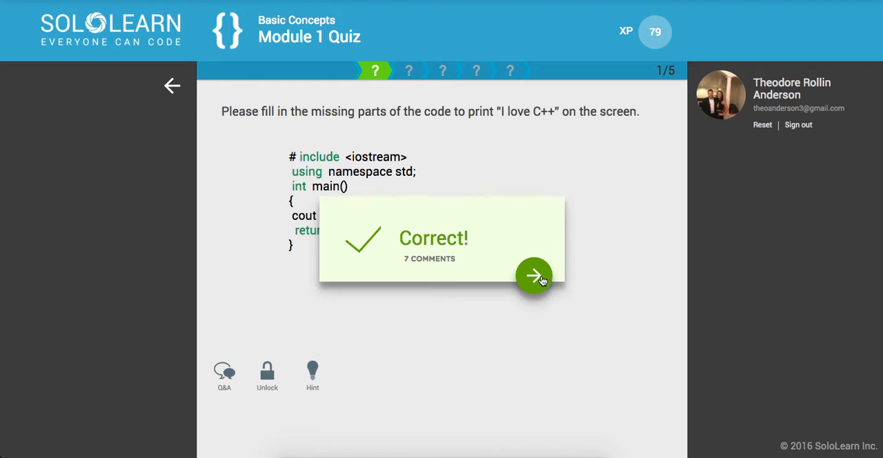
- Fill question 2's blanks with int and sum so y is declared and the sum printed, marked Correct
left_click(534, 276)
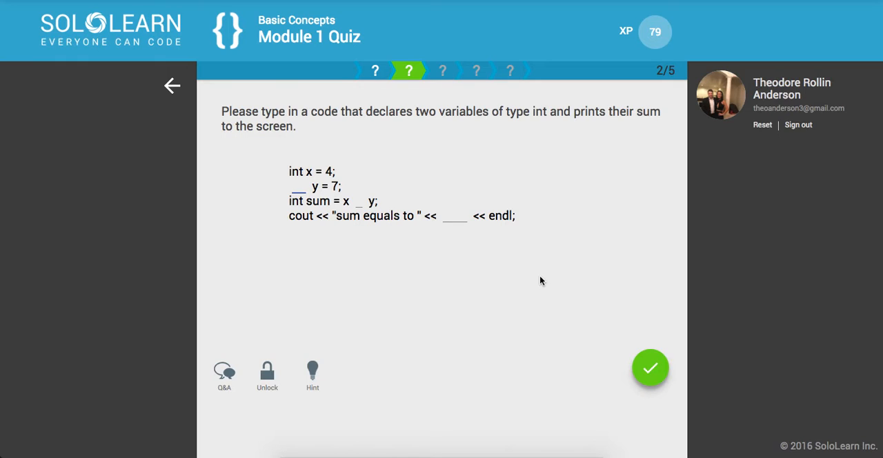
type("int")
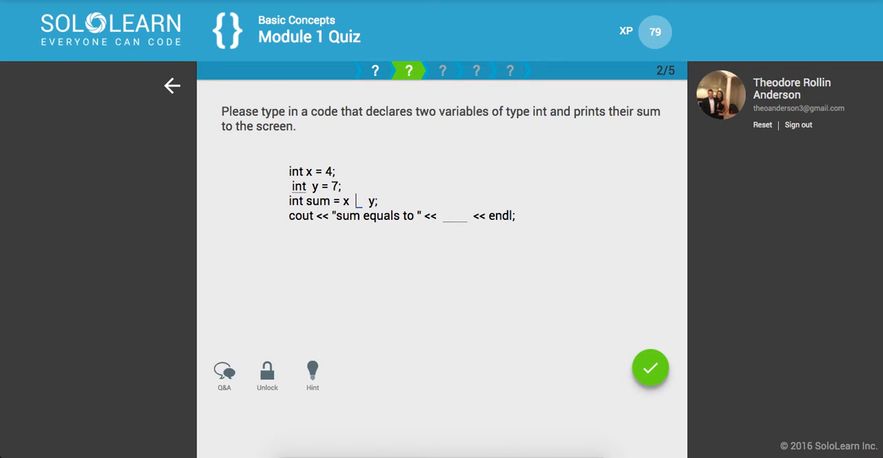
type("sum")
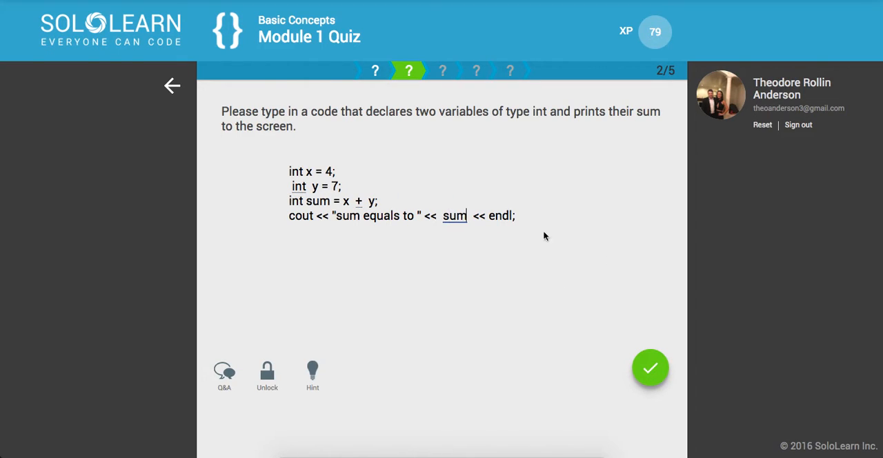
left_click(649, 367)
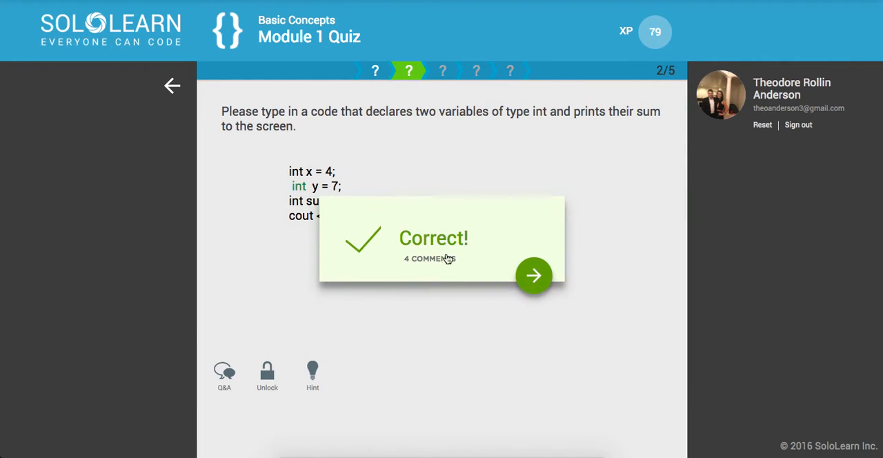
- Select 'each variable must have its data type' and 'a function named main' for question 3, marked Correct
left_click(532, 276)
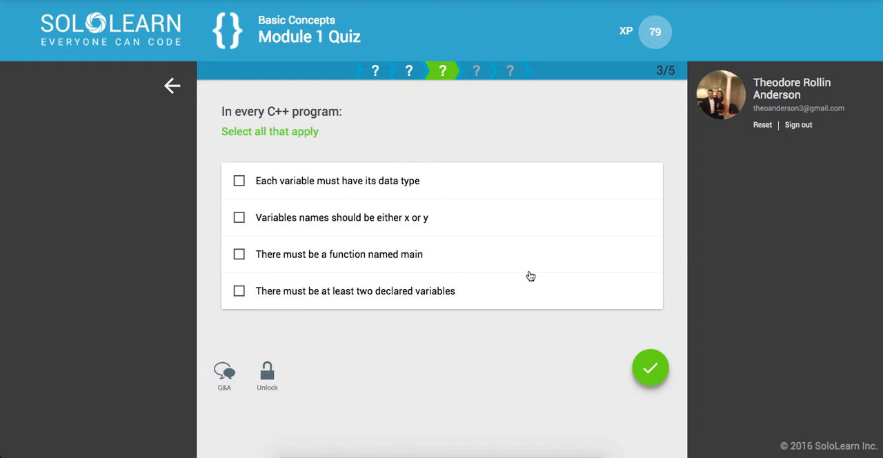
mouse_move(359, 193)
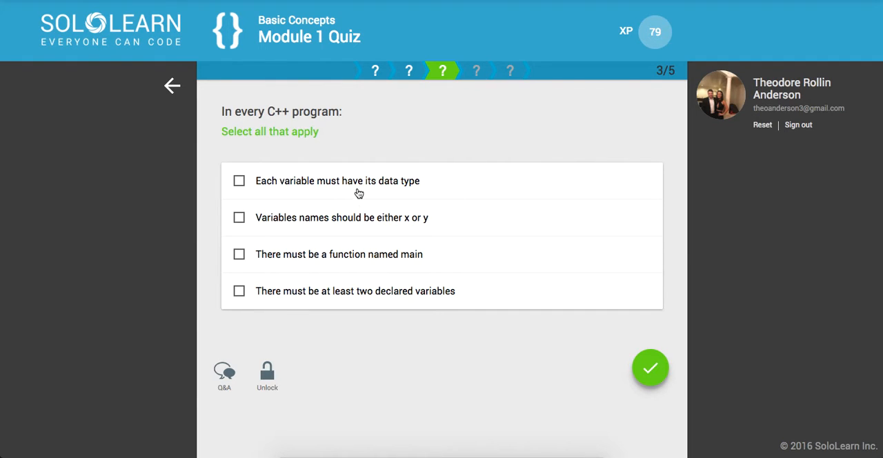
left_click(238, 180)
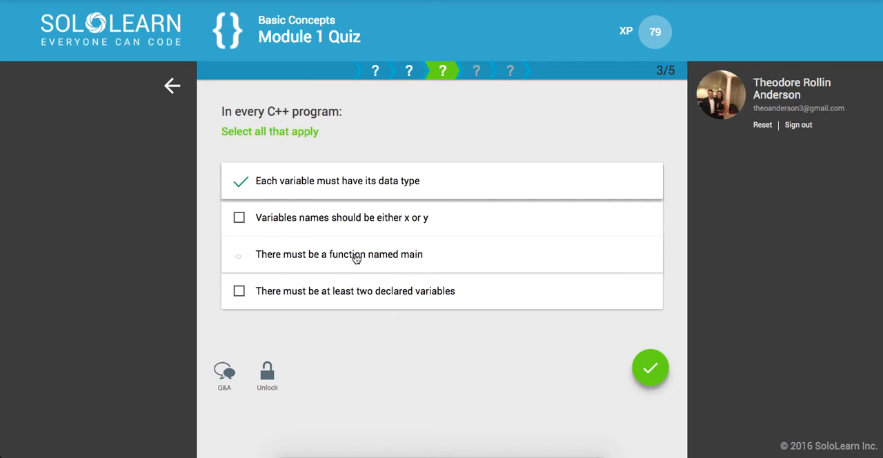
left_click(339, 254)
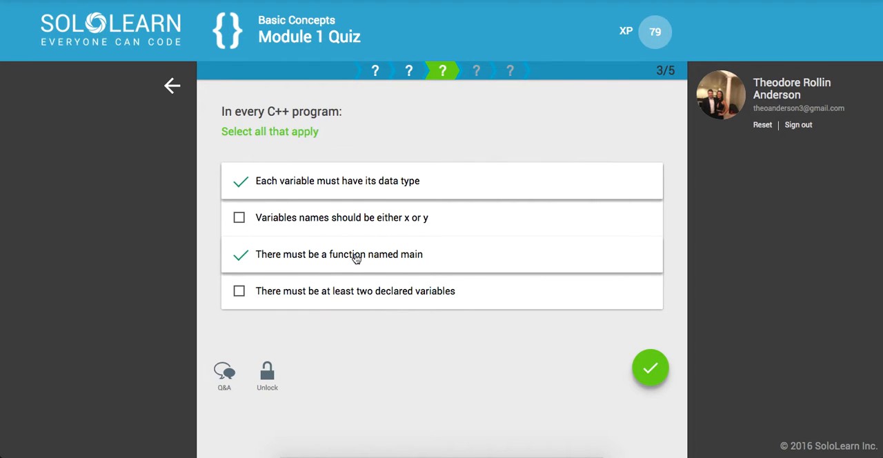
left_click(649, 367)
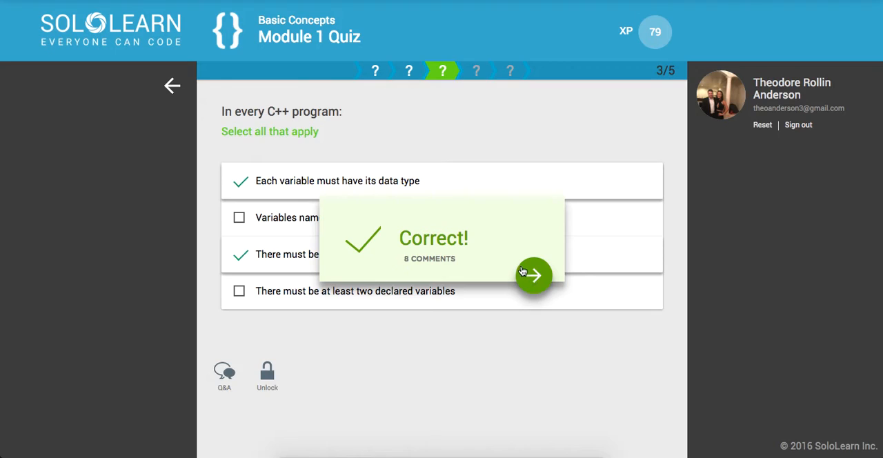
- Submit the division operator answer for question 4 so x divided by y is marked Correct
left_click(533, 276)
type("/")
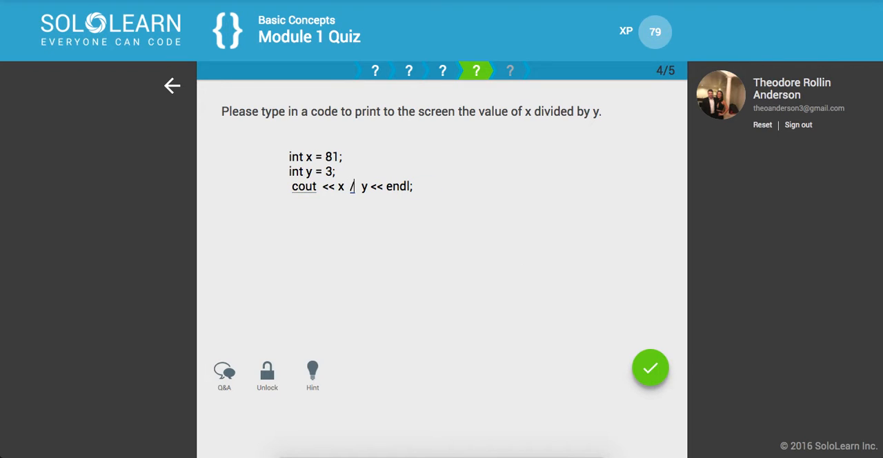
left_click(649, 367)
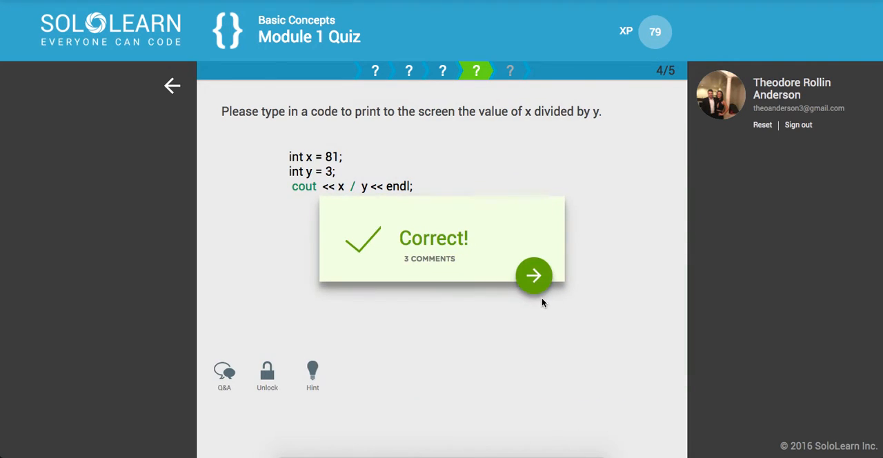
- Advance to question 5 and enter 4 as the output of the a/b increment code
left_click(534, 276)
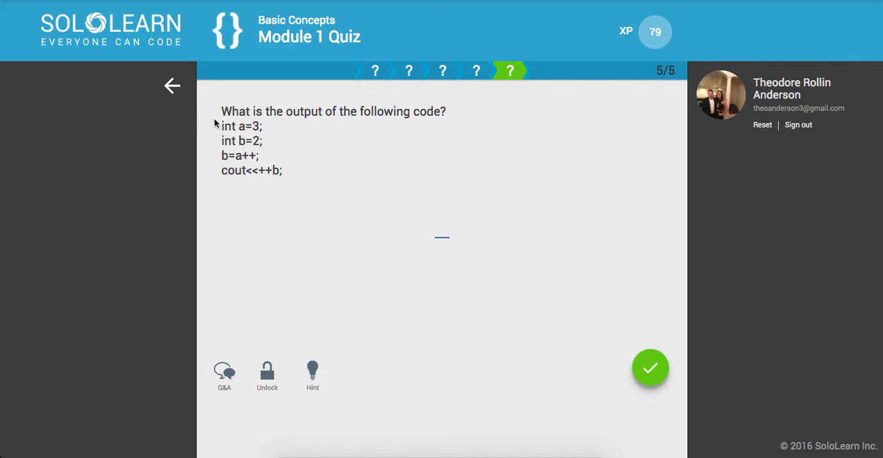
mouse_move(242, 141)
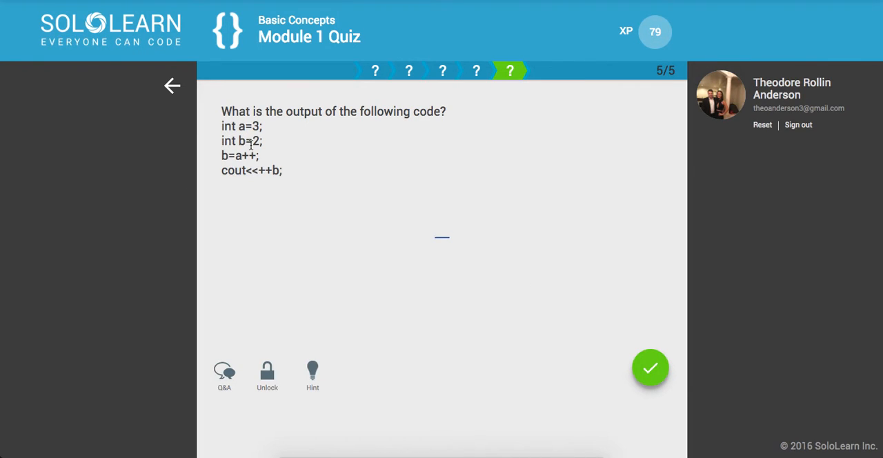
mouse_move(404, 204)
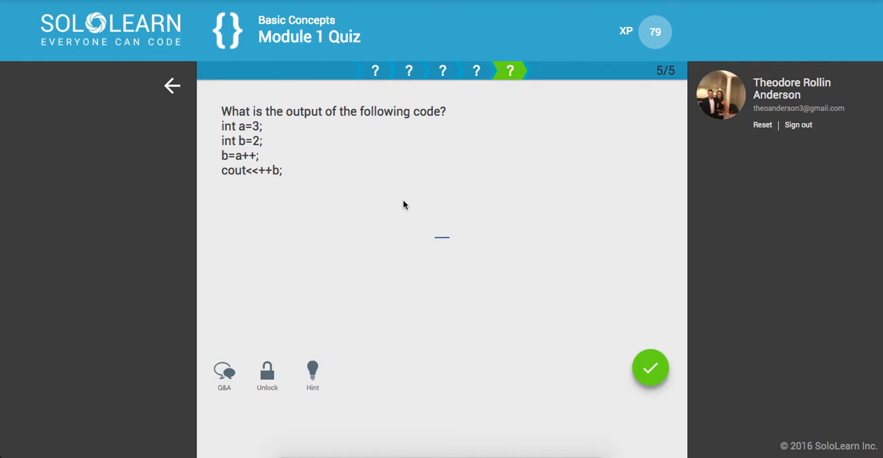
mouse_move(303, 168)
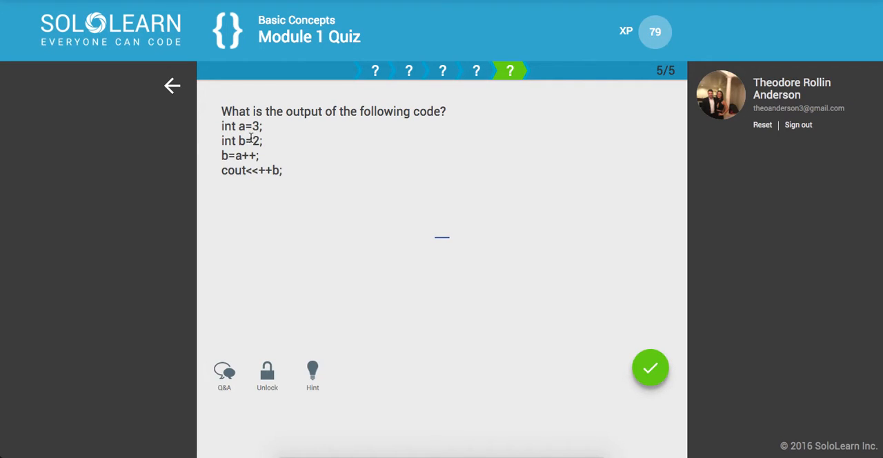
mouse_move(223, 155)
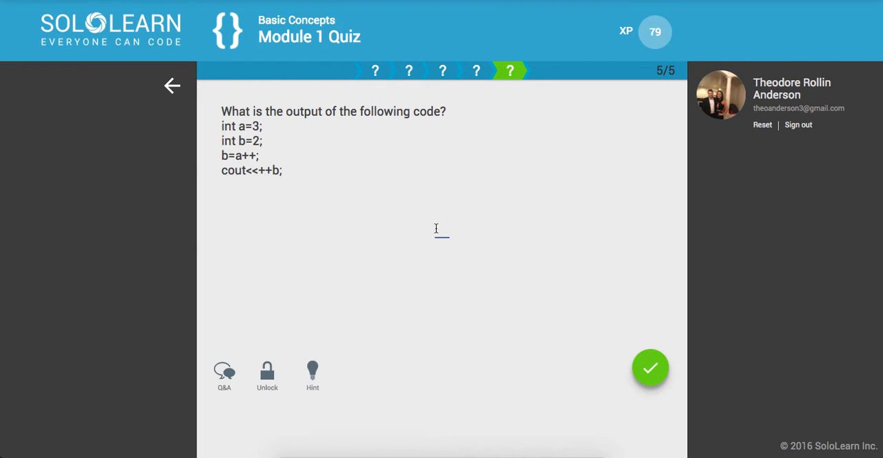
type("4")
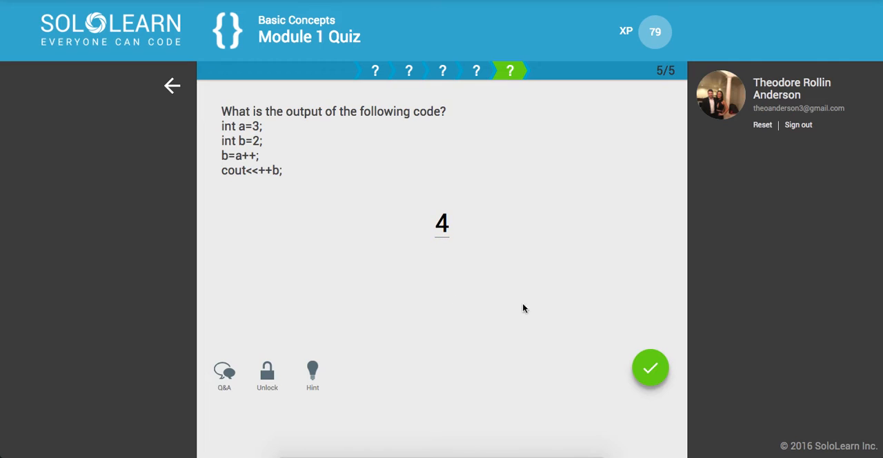
- Check the answer 4 on question 5, marked Correct and raising XP from 79 to 84
left_click(648, 367)
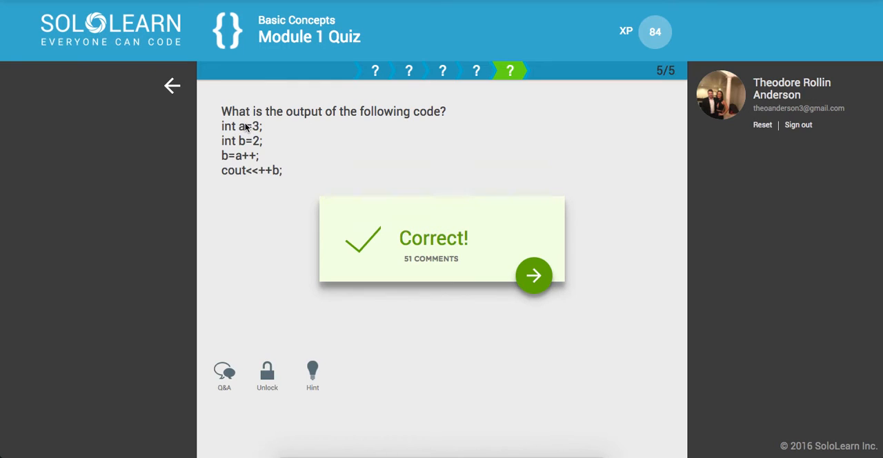
mouse_move(251, 135)
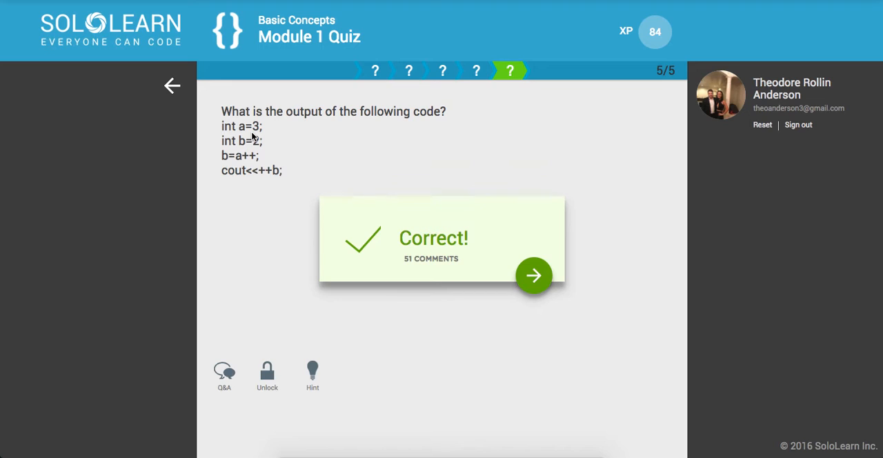
mouse_move(234, 154)
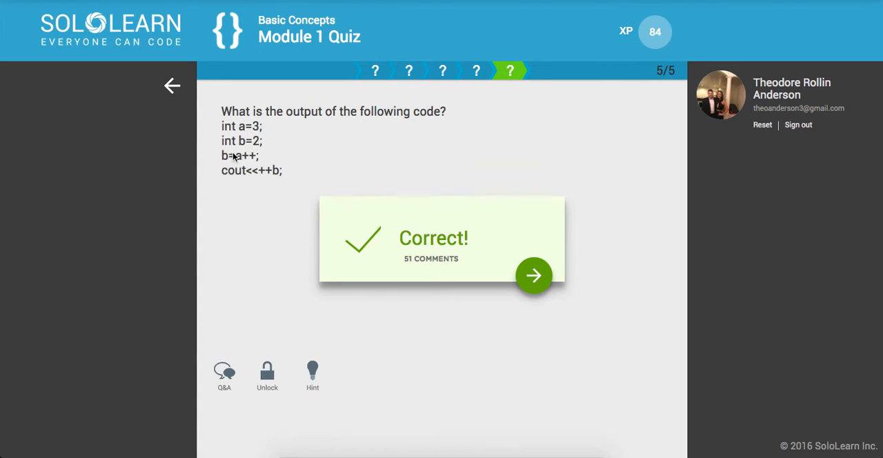
mouse_move(249, 141)
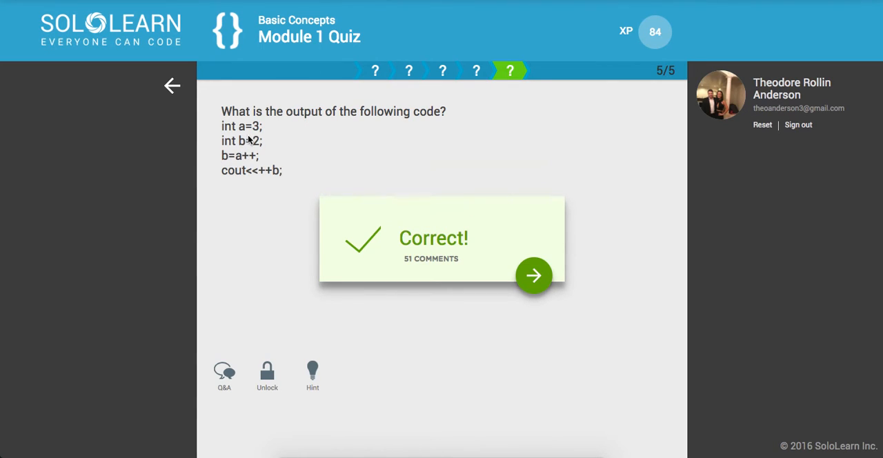
mouse_move(243, 143)
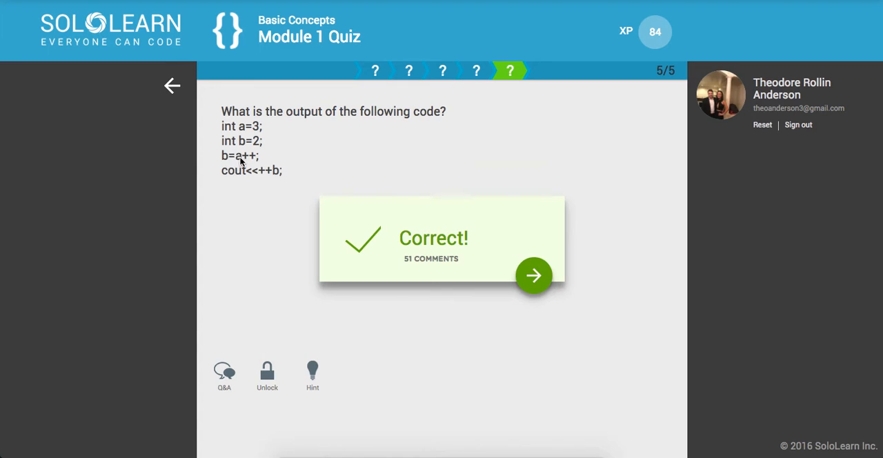
mouse_move(262, 182)
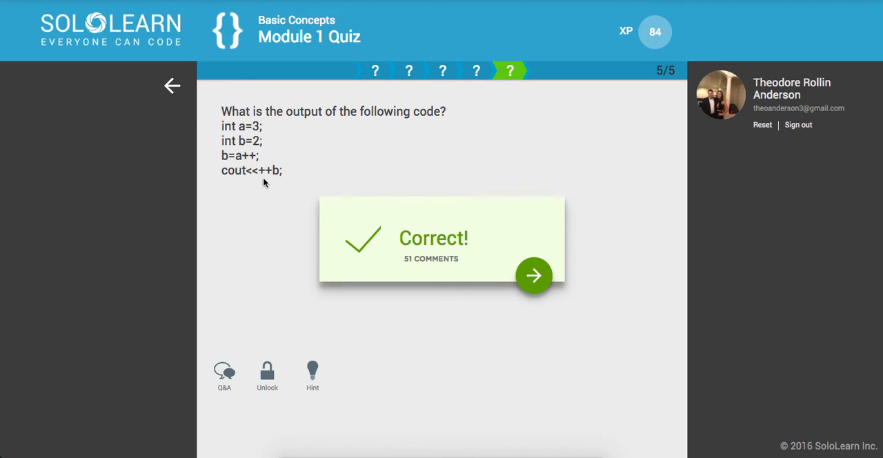
mouse_move(298, 199)
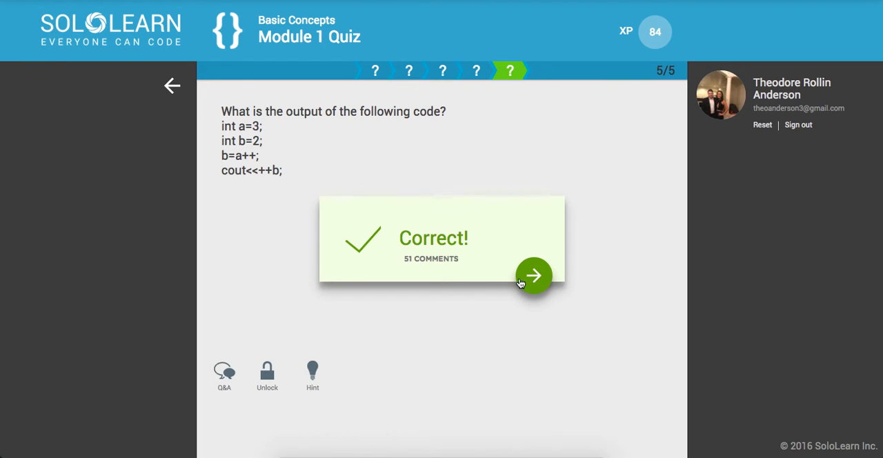
- Reopen the Module 1 Quiz via Basic Concepts, landing on question 5 with an empty answer
left_click(534, 276)
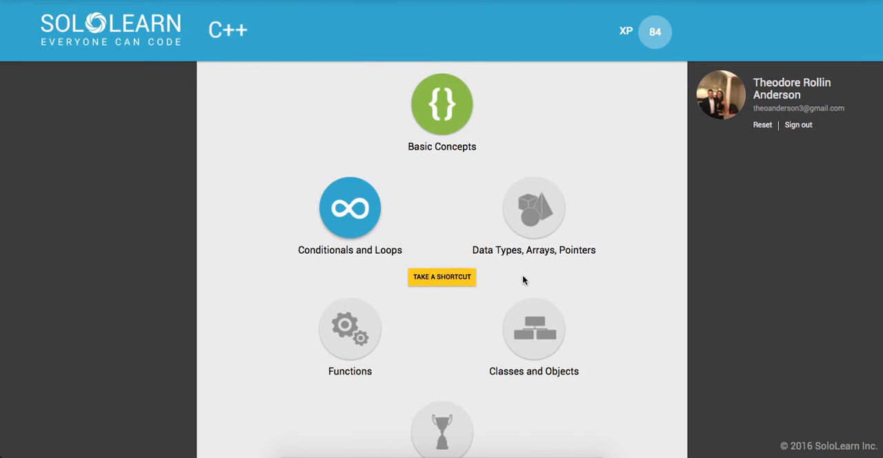
mouse_move(469, 168)
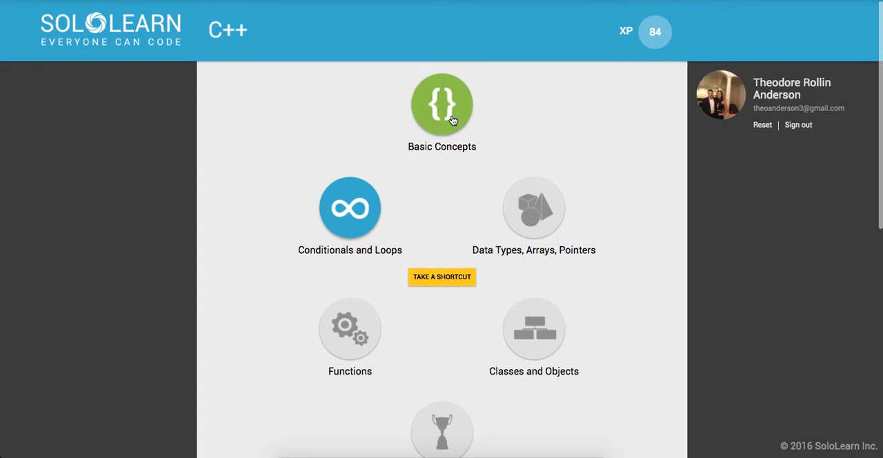
left_click(441, 104)
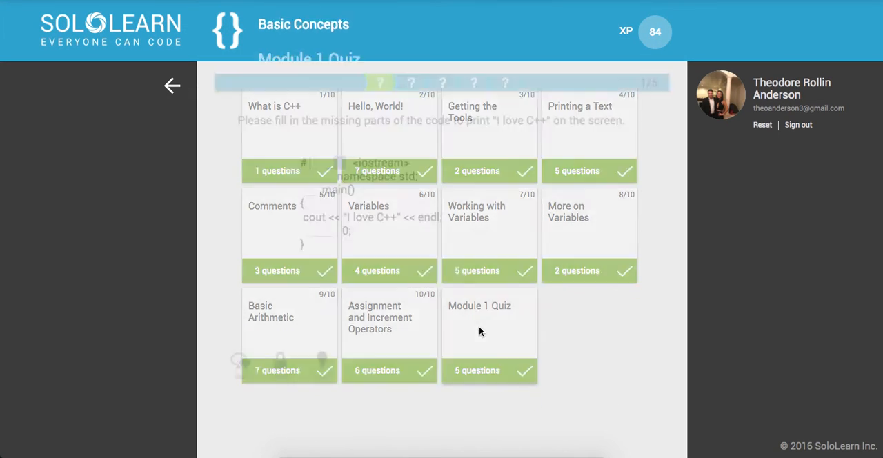
left_click(488, 325)
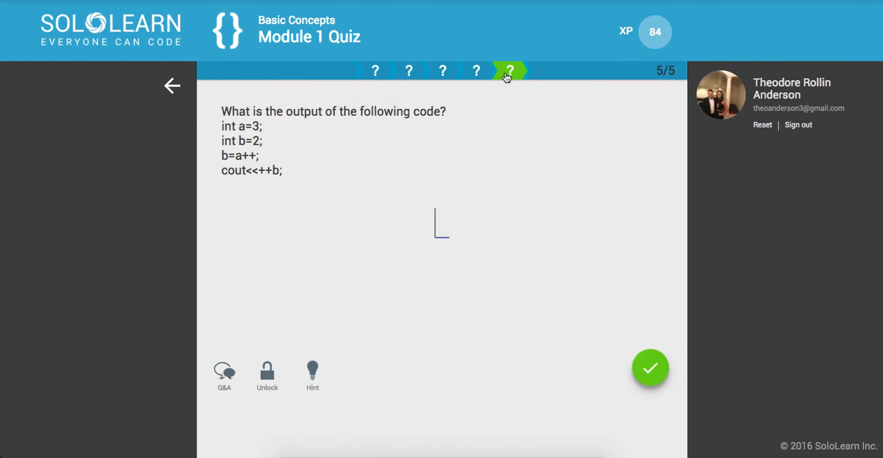
mouse_move(485, 104)
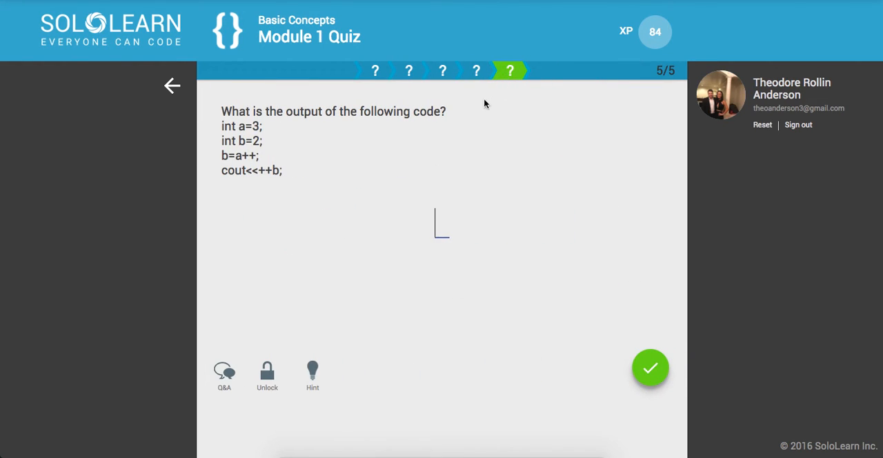
- Spend 1 point on a hint so question 5's answer fills in as 4, dropping XP to 83
left_click(312, 364)
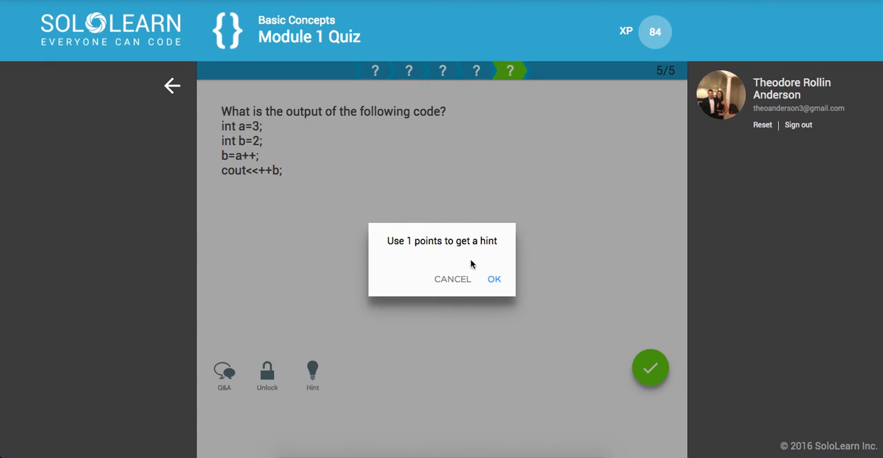
left_click(494, 279)
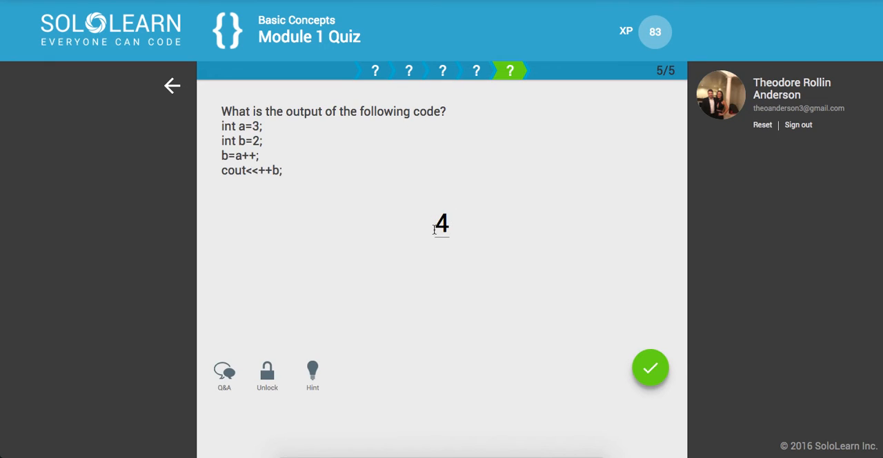
mouse_move(293, 160)
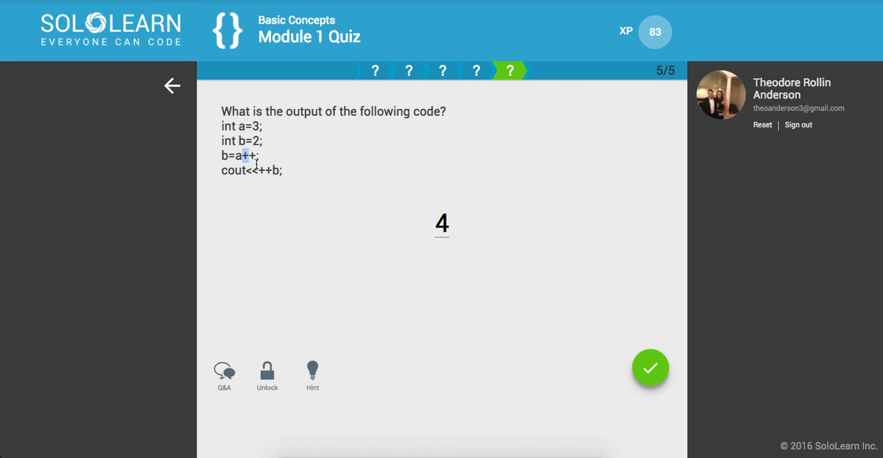
mouse_move(457, 449)
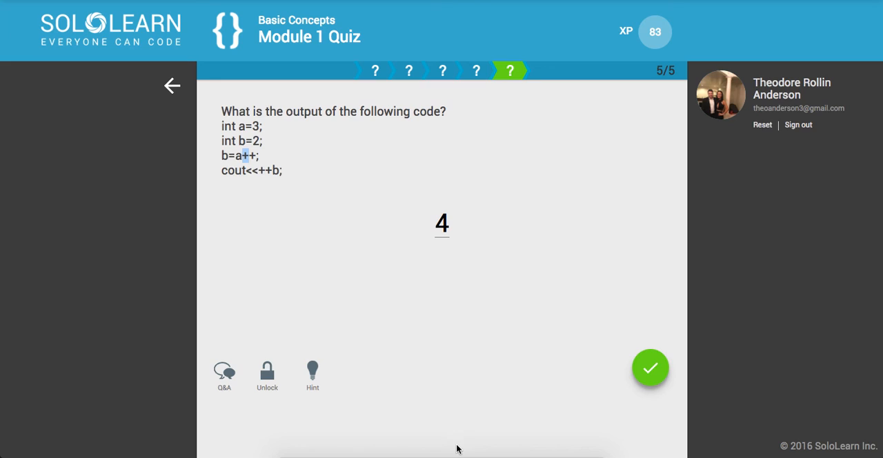